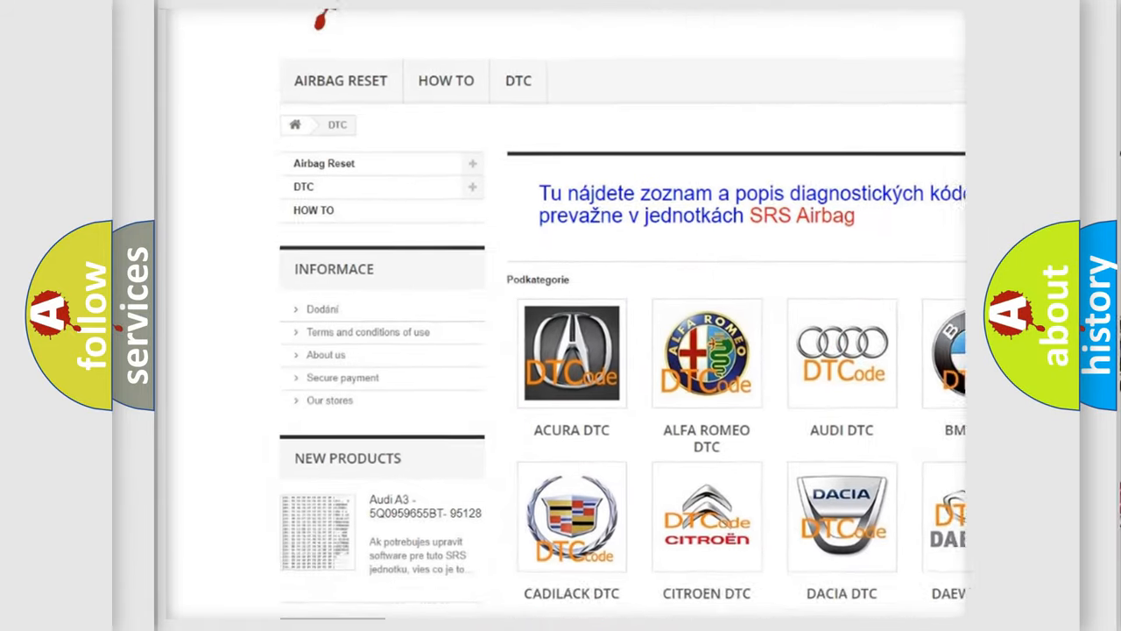
Scroll down the DTC page past the car-brand logos to the B-series code list.
scroll(down, 3)
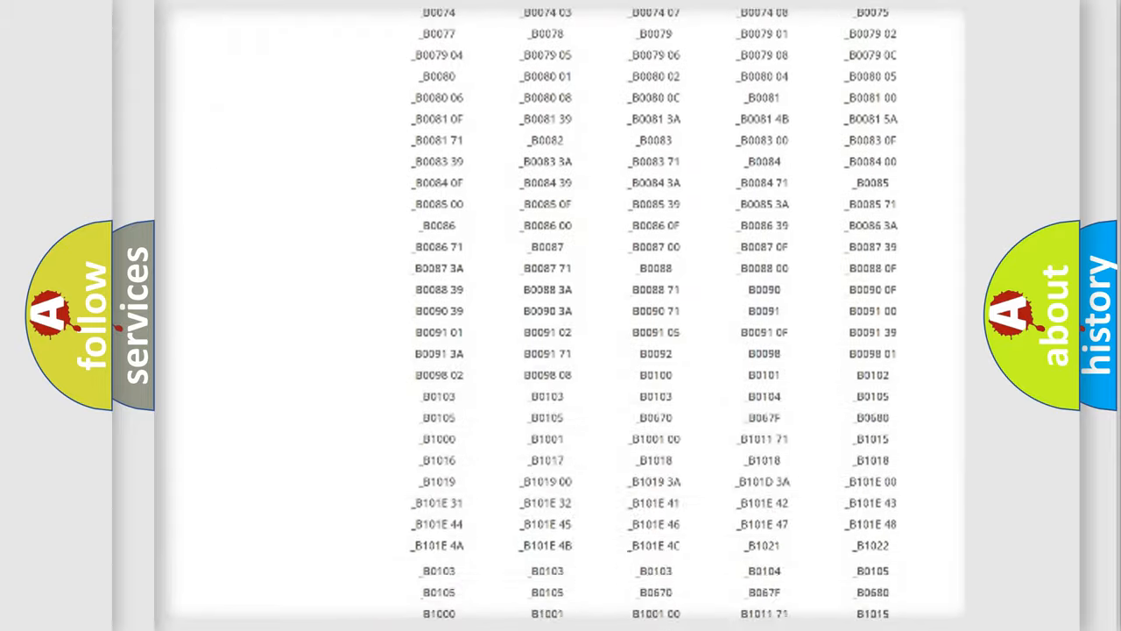
scroll(down, 3)
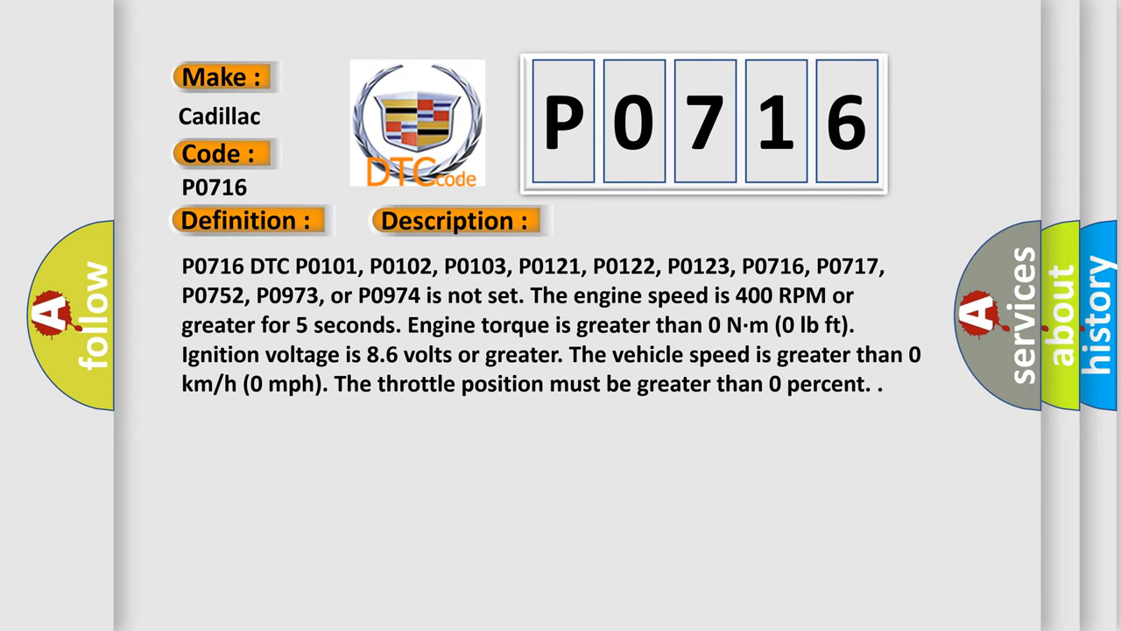
Advance to the P0716 Cause slide: input speed sensor RPM drop over 882 RPM.
click(641, 220)
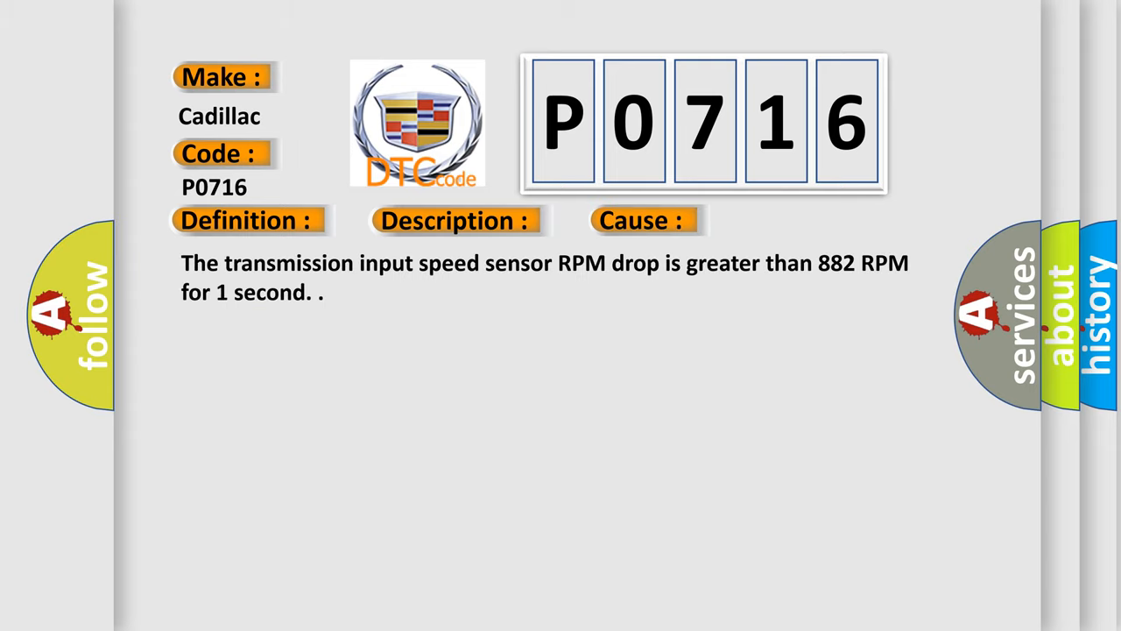